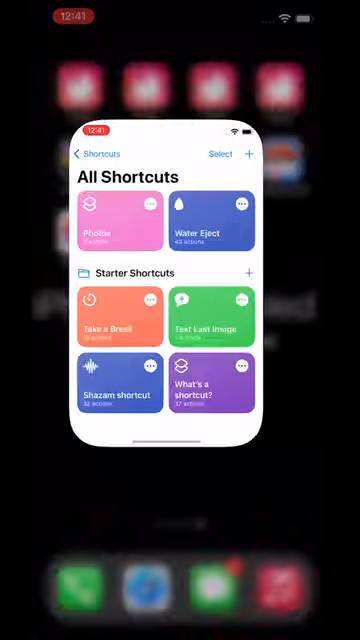
- Start a new shortcut with Ask for Input (Number, prompt 'Enter password') and an If block
click(248, 154)
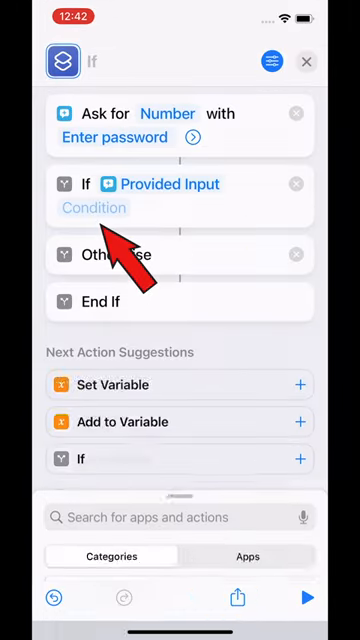
- Set the If condition to 'is' and choose Photos as the app to open
click(96, 208)
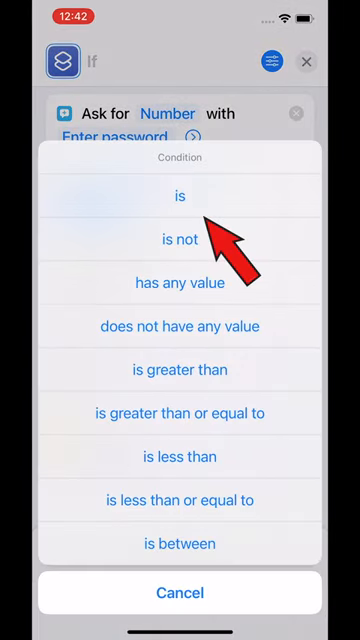
click(180, 196)
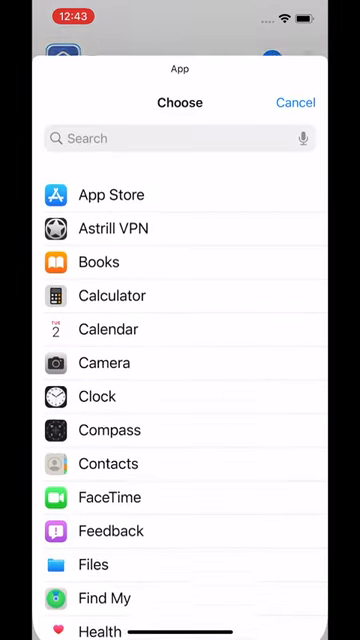
scroll(down, 3)
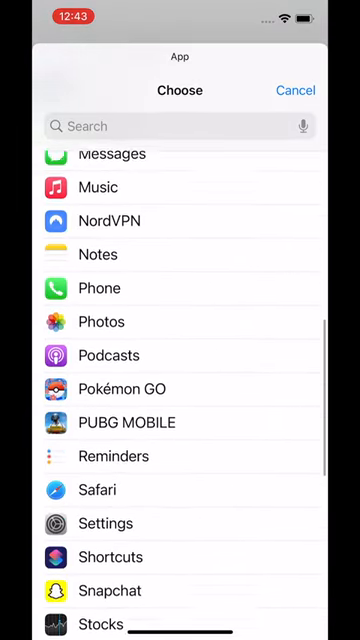
click(100, 320)
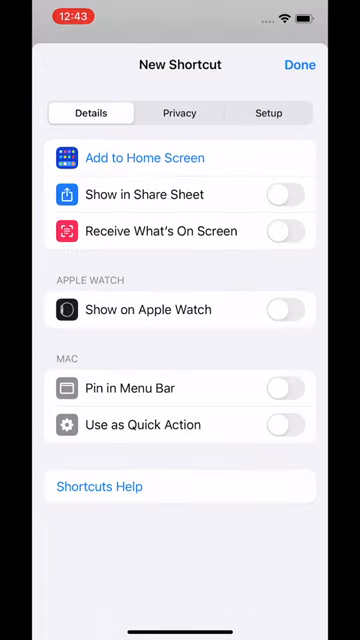
- Add the shortcut to the Home Screen and pick the Photos image as its icon
click(146, 158)
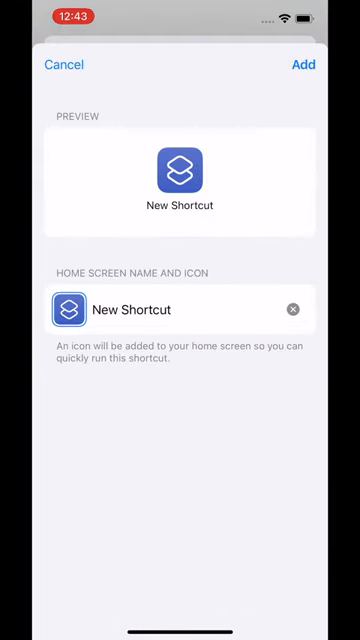
click(68, 308)
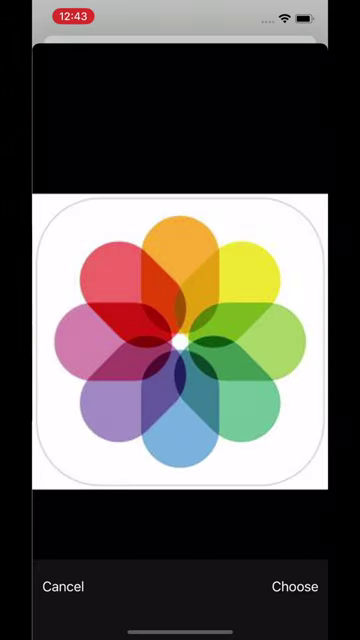